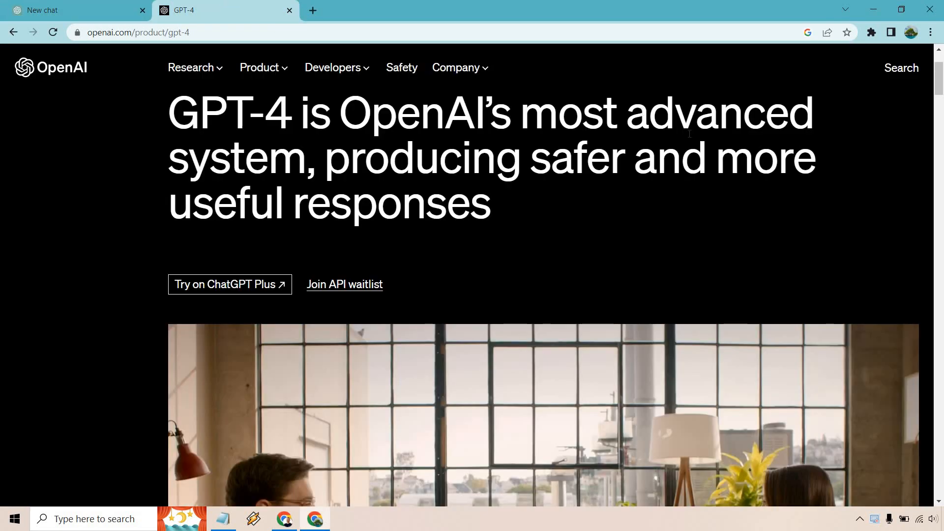
- Scroll the GPT-4 page's creativity example, then show the Visual input and Longer context examples
scroll("down", 3)
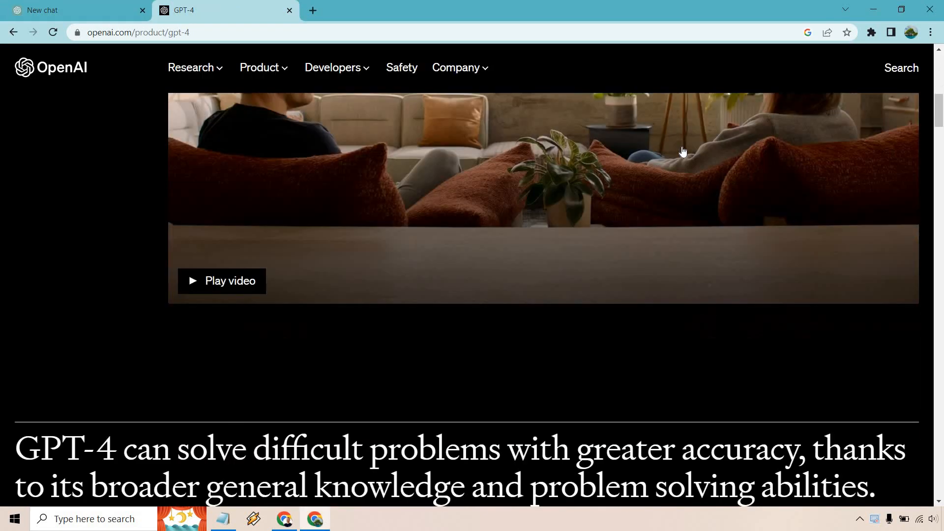
scroll("down", 3)
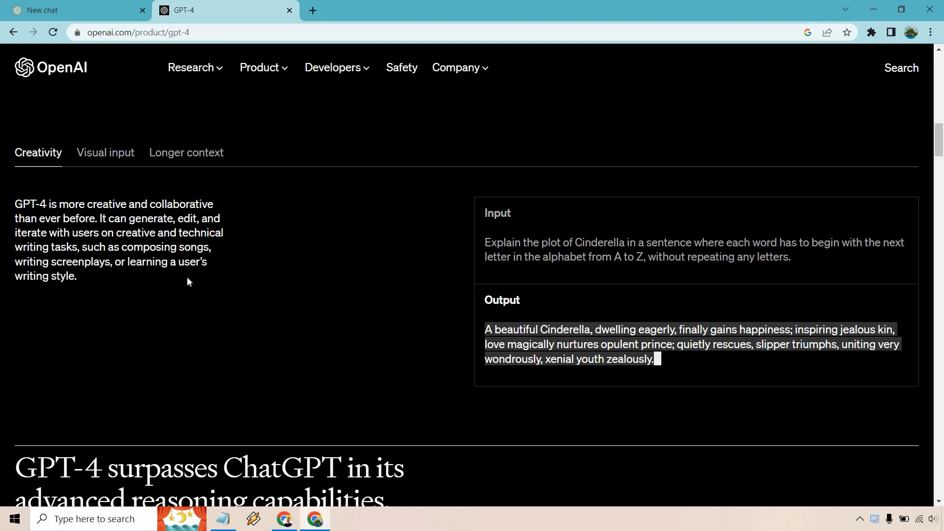
mouse_move(276, 242)
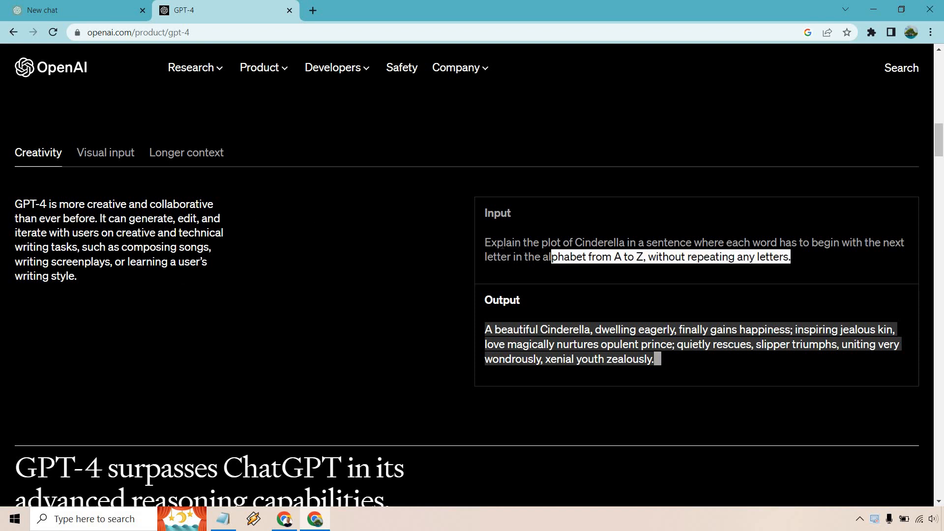
left_click(578, 314)
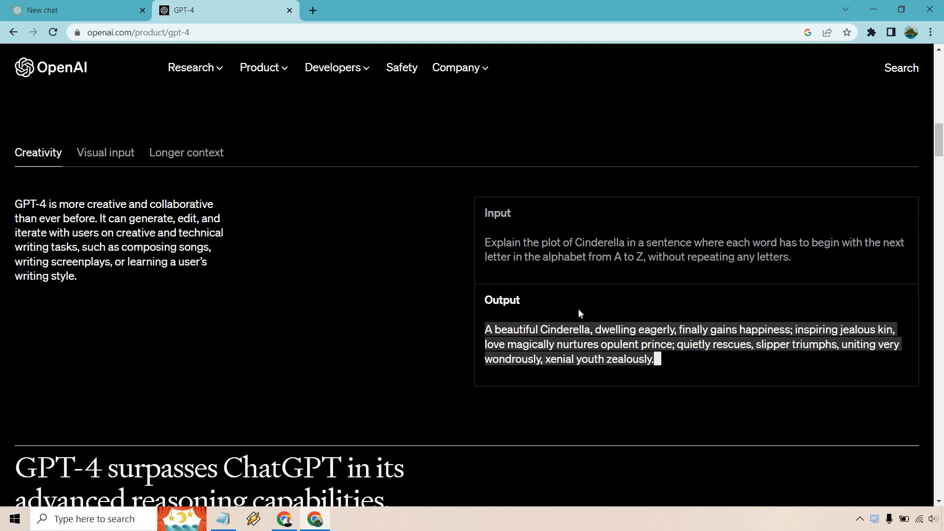
mouse_move(339, 225)
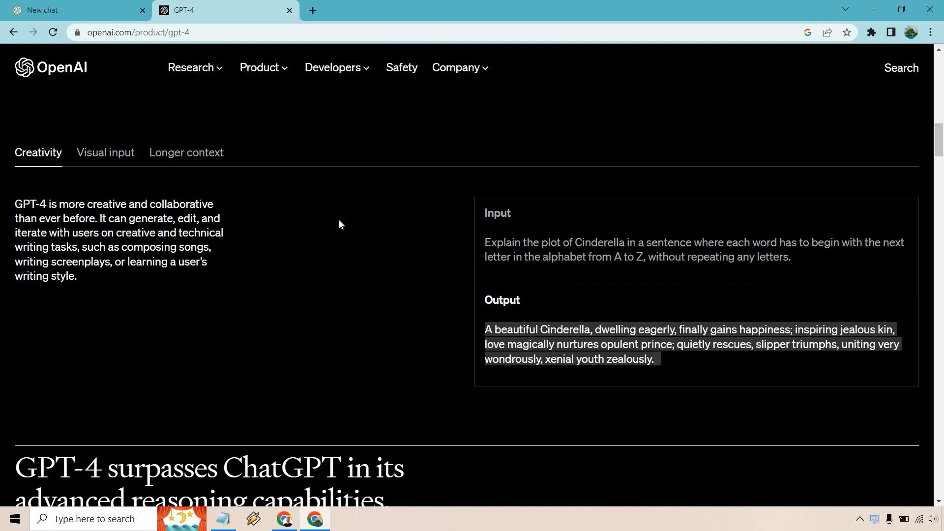
mouse_move(277, 201)
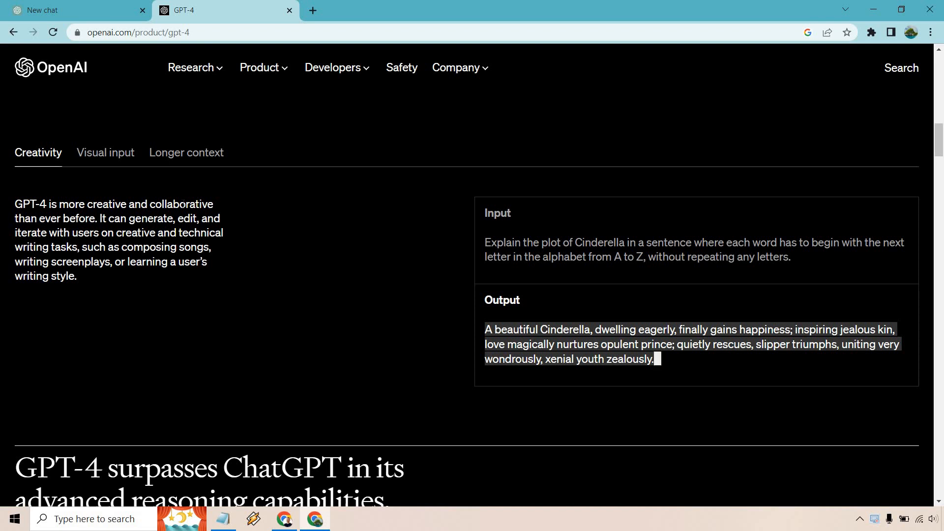
left_click(105, 153)
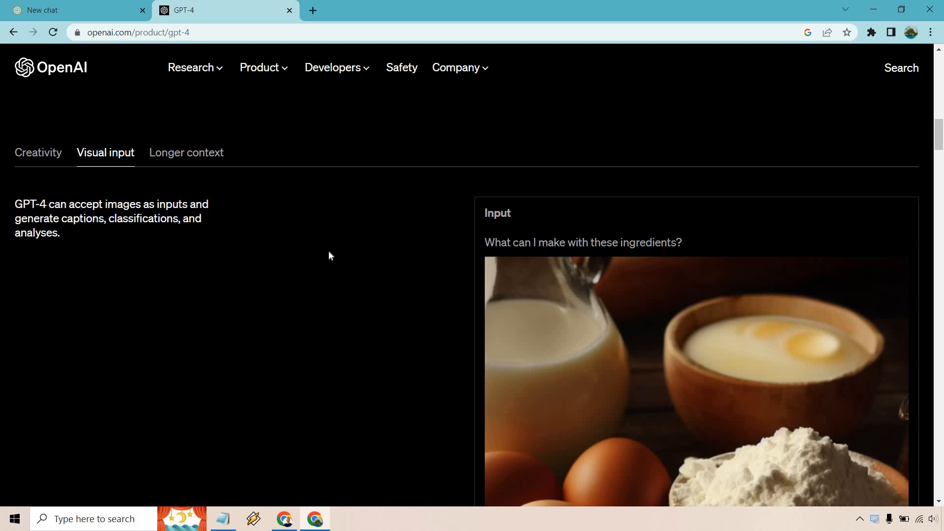
mouse_move(370, 237)
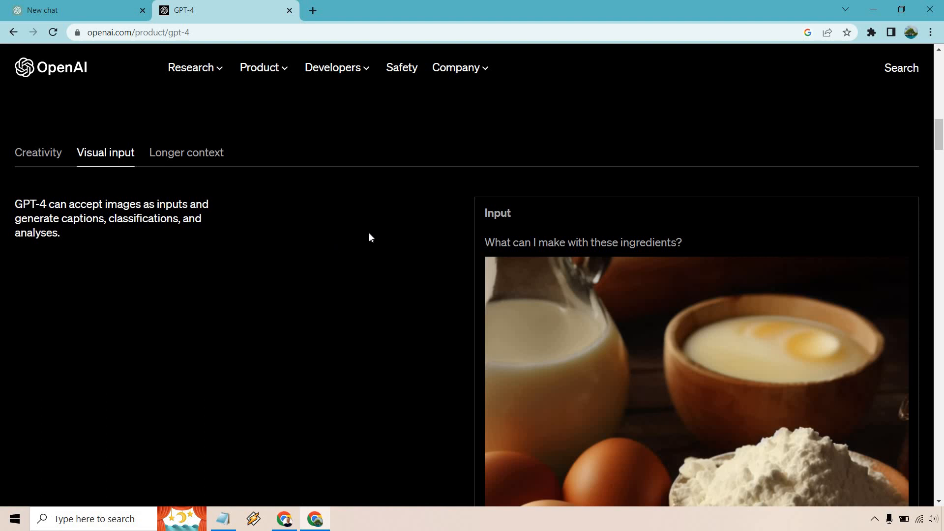
left_click(186, 152)
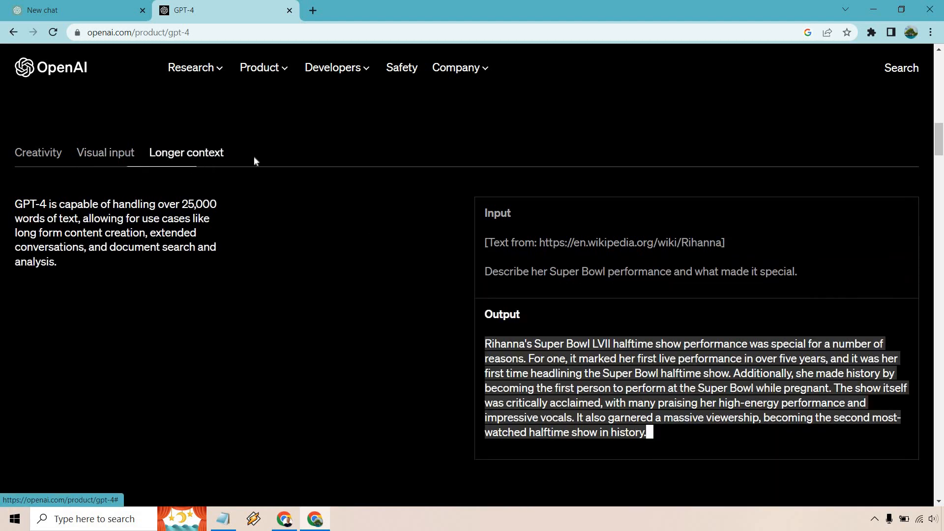
mouse_move(217, 218)
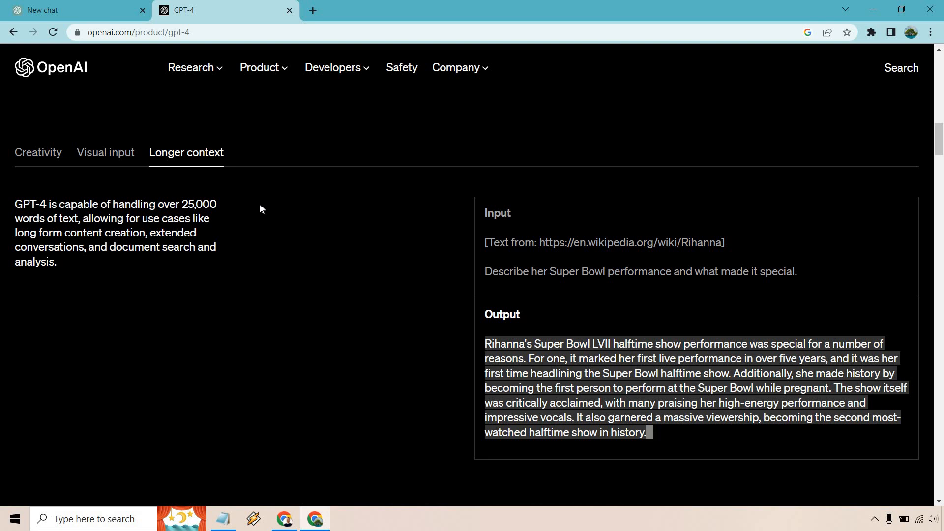
mouse_move(285, 233)
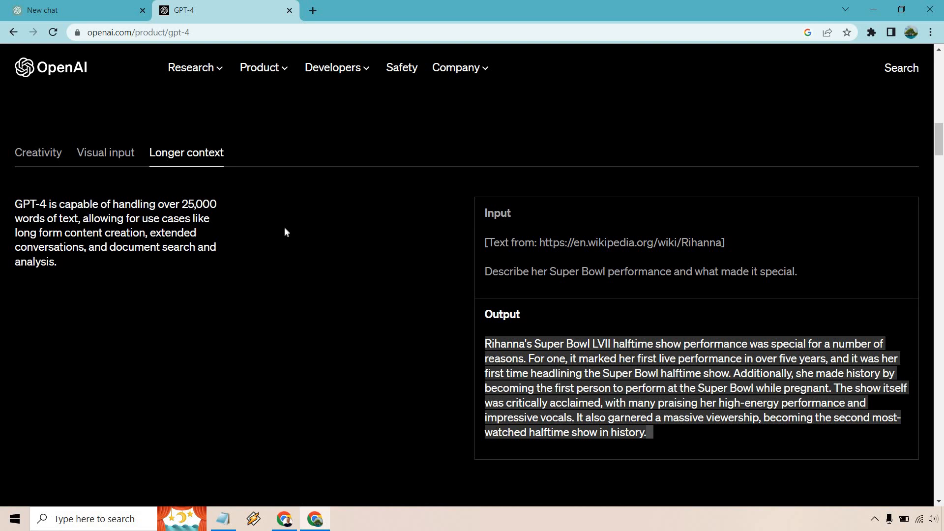
- Return to the ChatGPT chat page and open the model list in a new chat
left_click(72, 10)
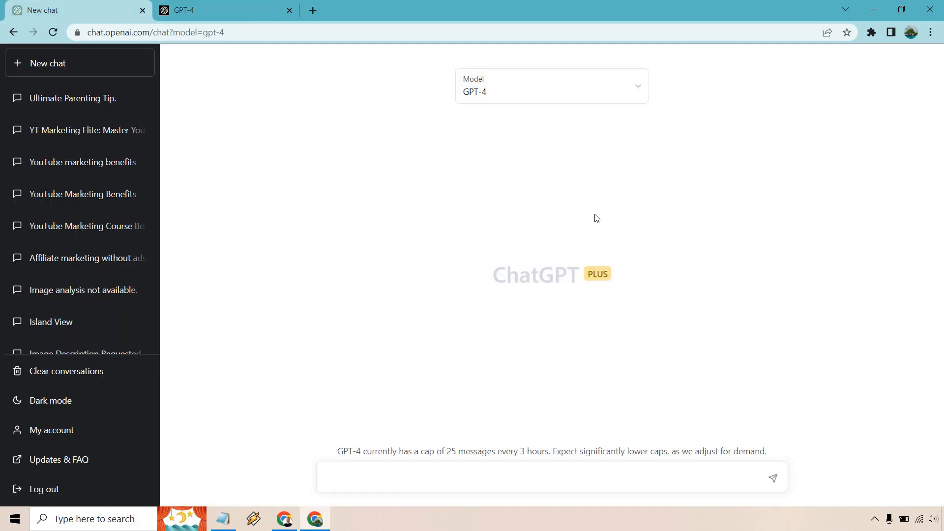
mouse_move(641, 239)
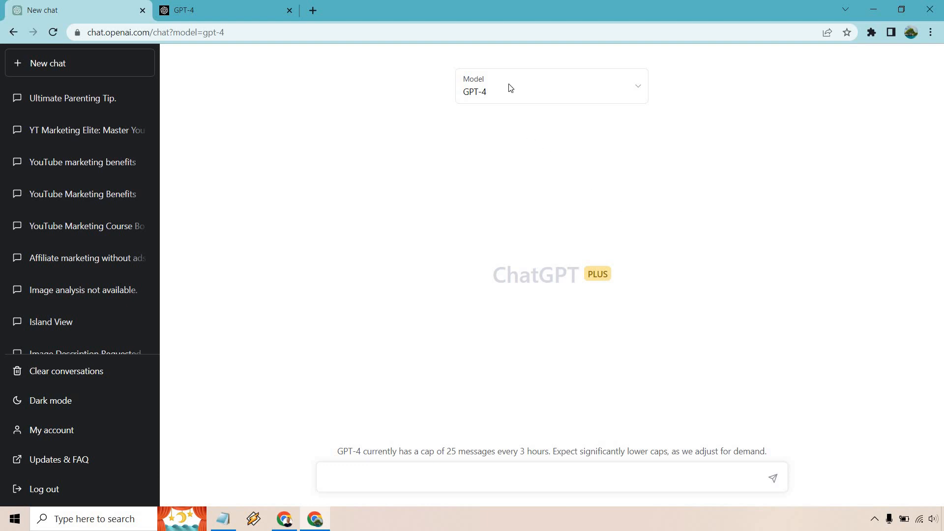
left_click(549, 85)
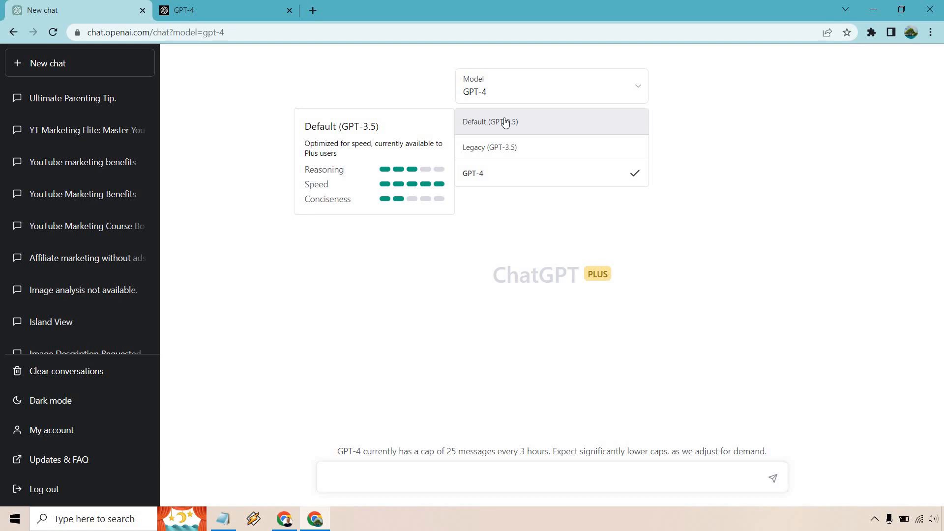
mouse_move(509, 176)
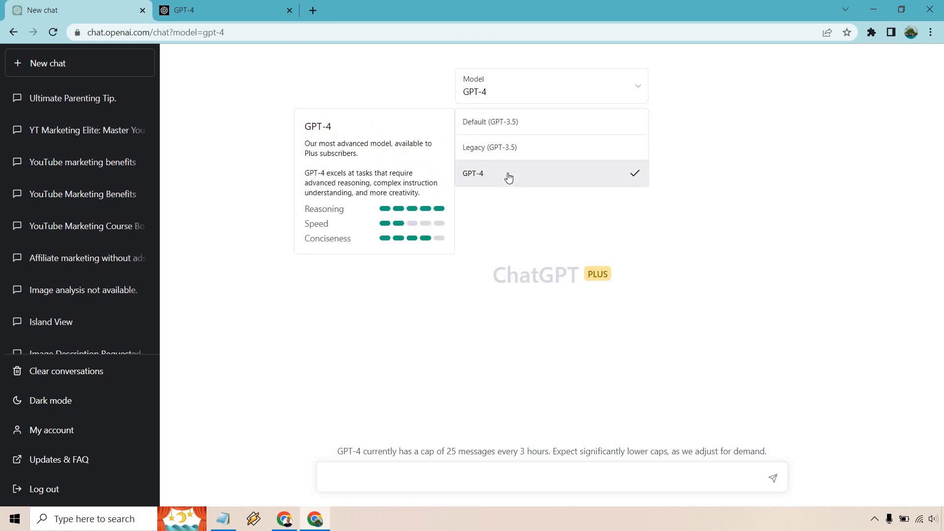
mouse_move(509, 121)
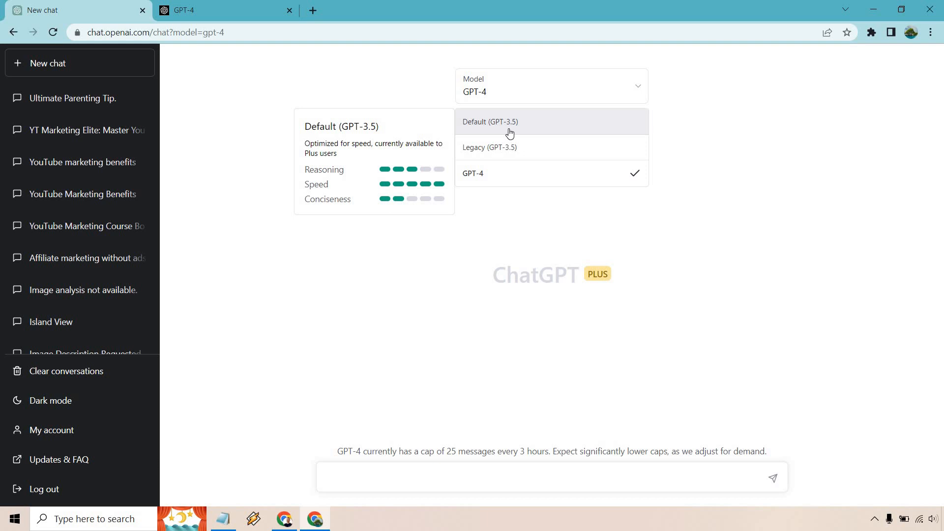
mouse_move(511, 175)
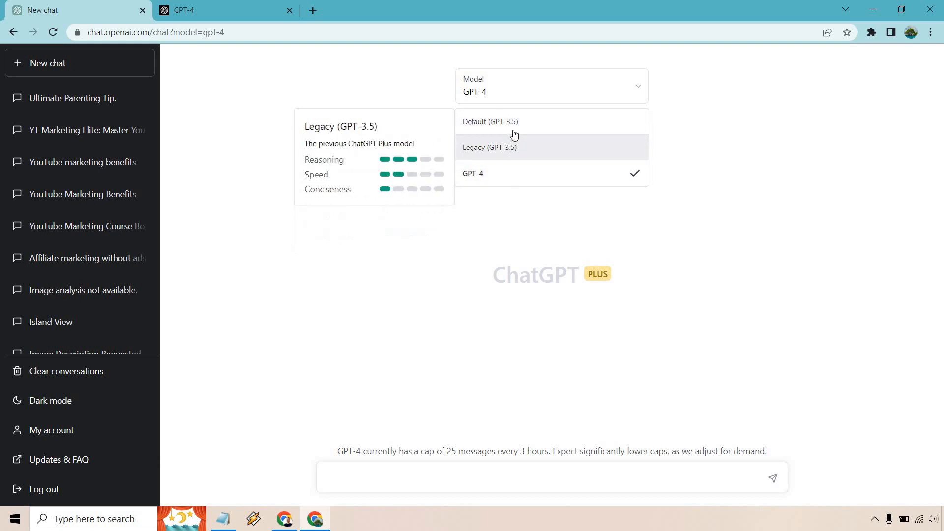
mouse_move(515, 178)
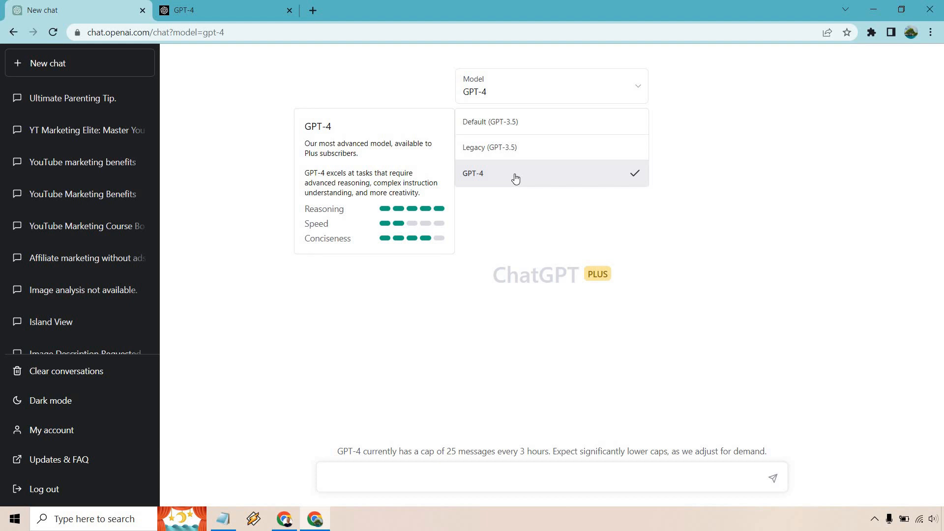
mouse_move(517, 119)
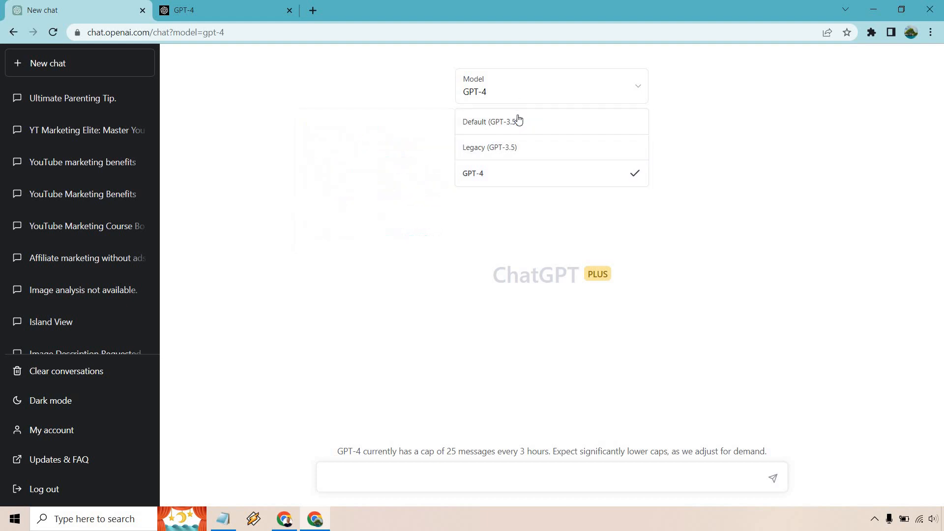
mouse_move(518, 121)
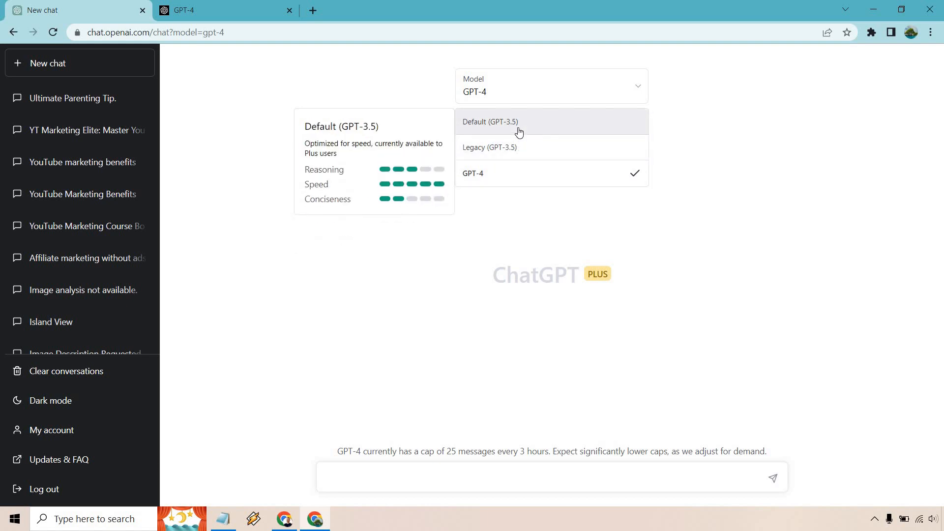
mouse_move(520, 176)
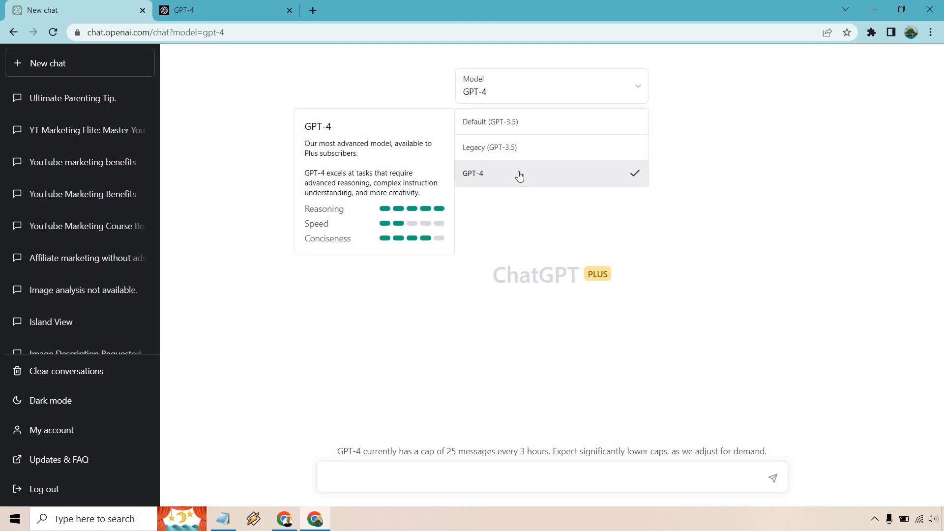
mouse_move(490, 475)
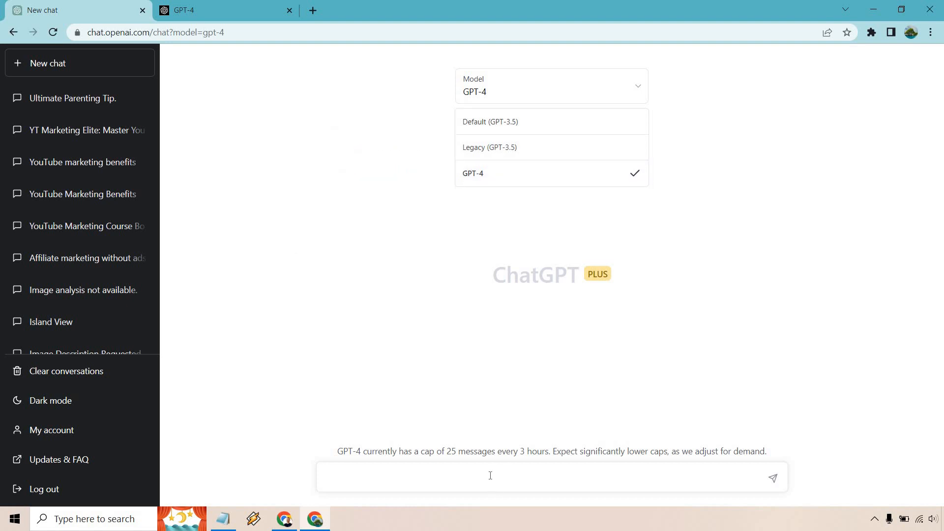
- Send GPT-4 the prompt asking for The Terminator's plot in A-to-Z words
type("Explain the plot of The Terminator in a sentence where each word has to begin with the next letter in the alphabet from A to Z, without repeating any letters.")
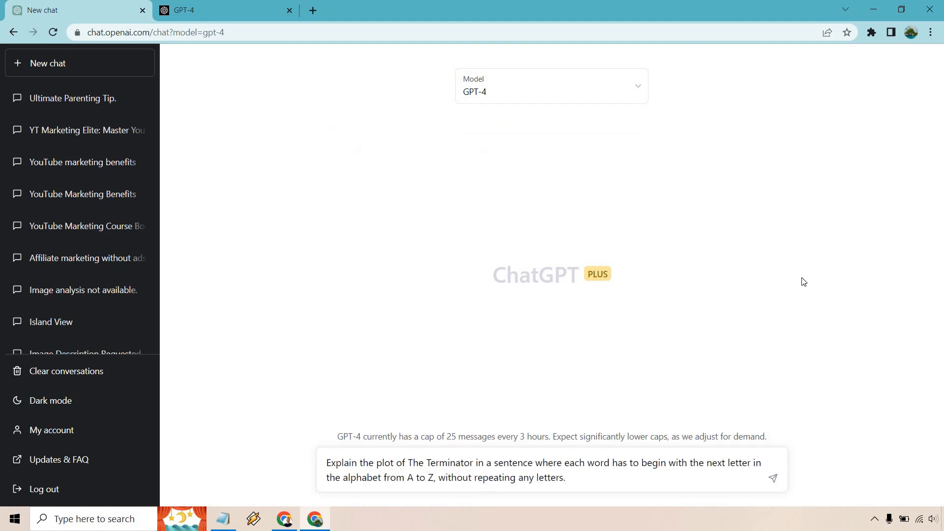
mouse_move(806, 281)
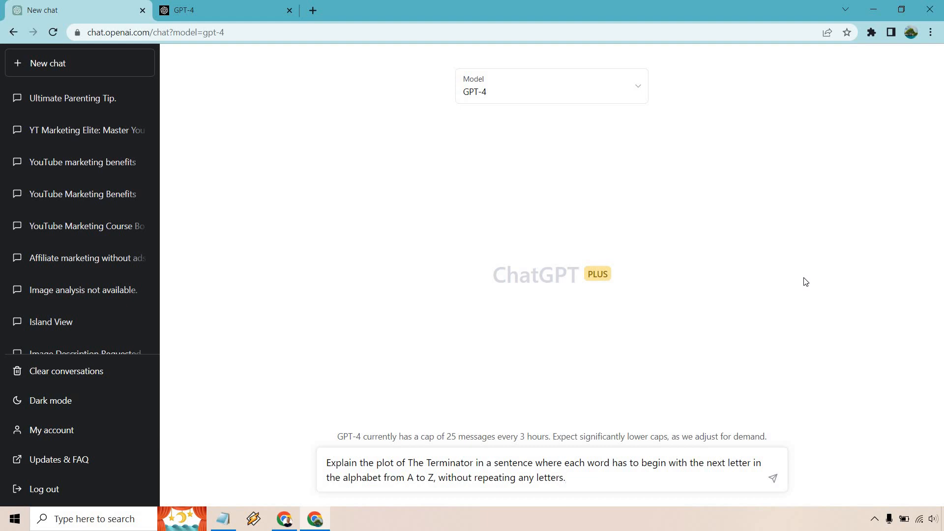
left_click(773, 479)
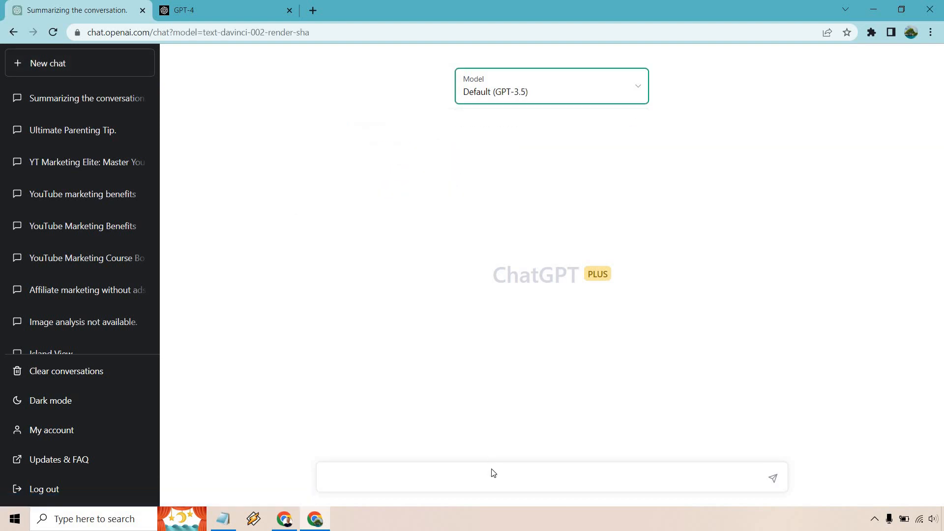
- Send the Terminator A-to-Z plot prompt to GPT-3.5
type("Explain the plot of The Terminator in a sentence where each word has to begin with the next letter in the alphabet from A to Z, without repeating any letters.")
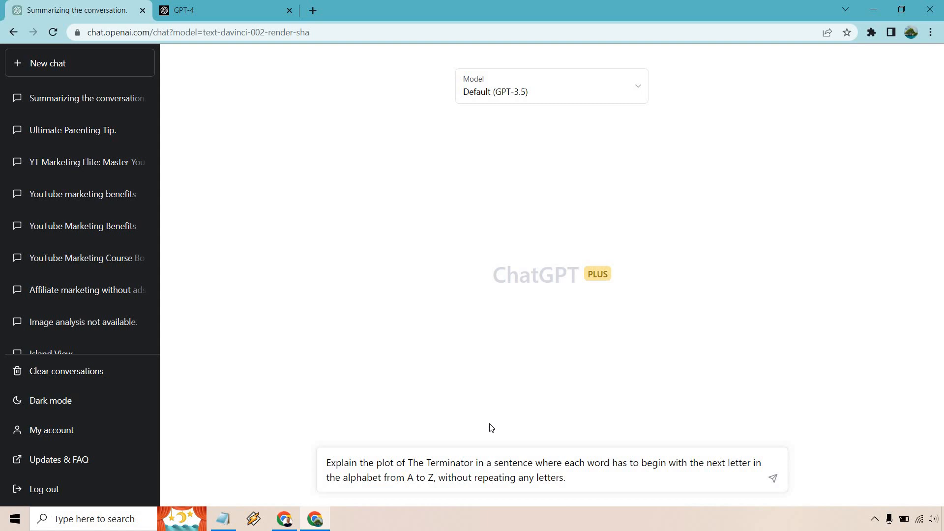
left_click(773, 478)
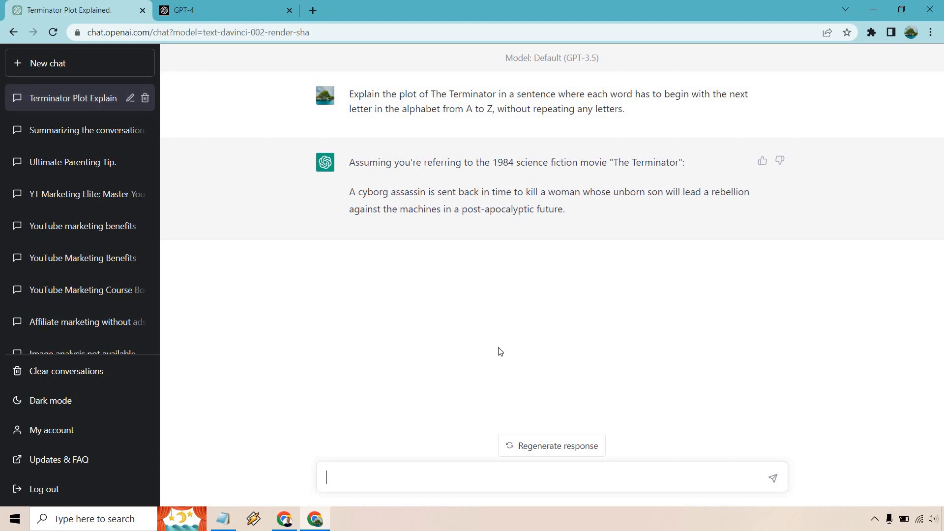
mouse_move(504, 227)
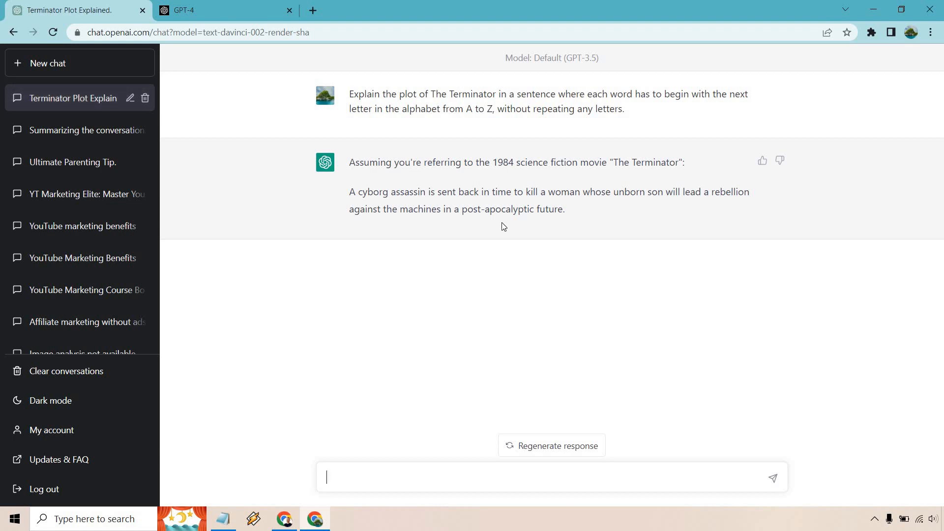
left_click_drag(485, 162, 631, 162)
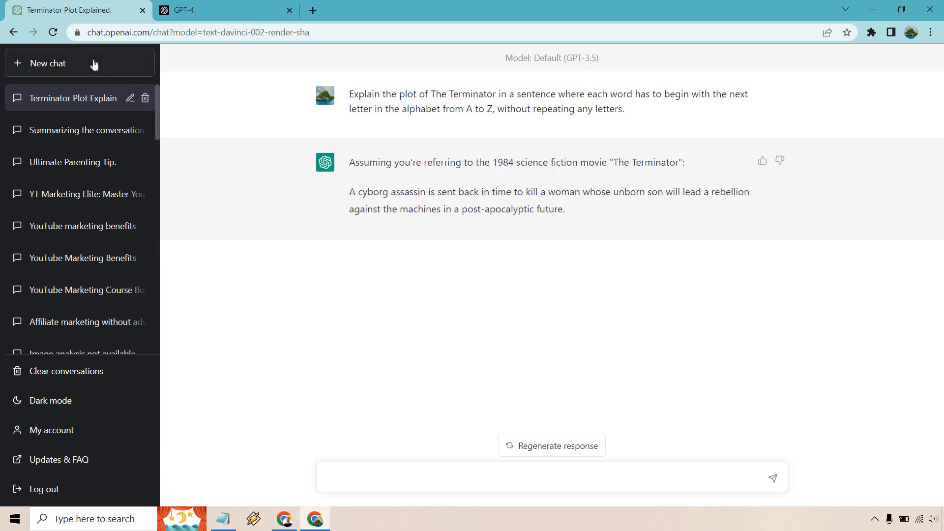
- Start a new chat set to GPT-4 and check the prompt notes in Notepad
left_click(551, 58)
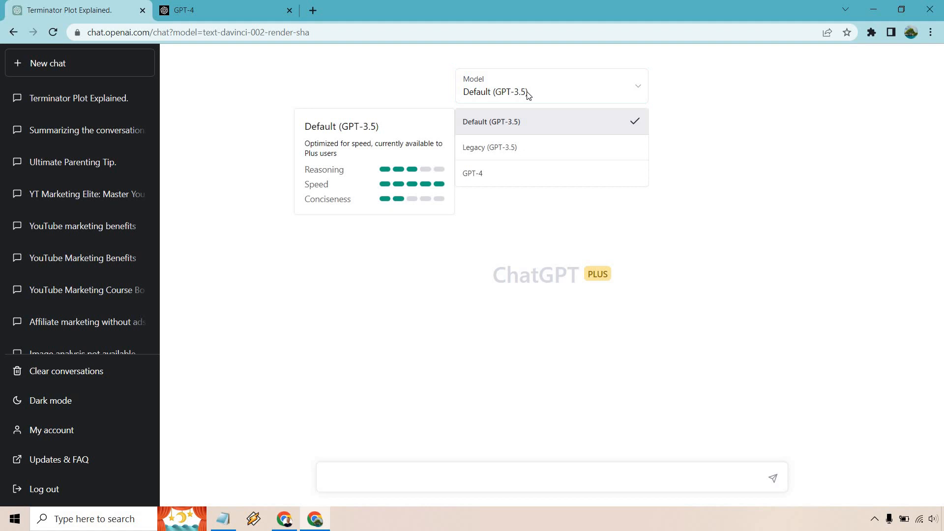
mouse_move(517, 174)
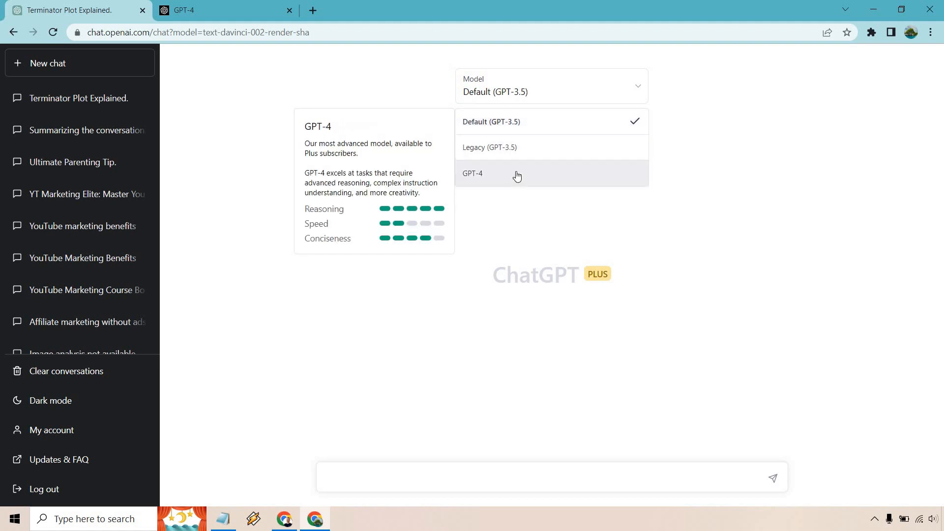
left_click(473, 173)
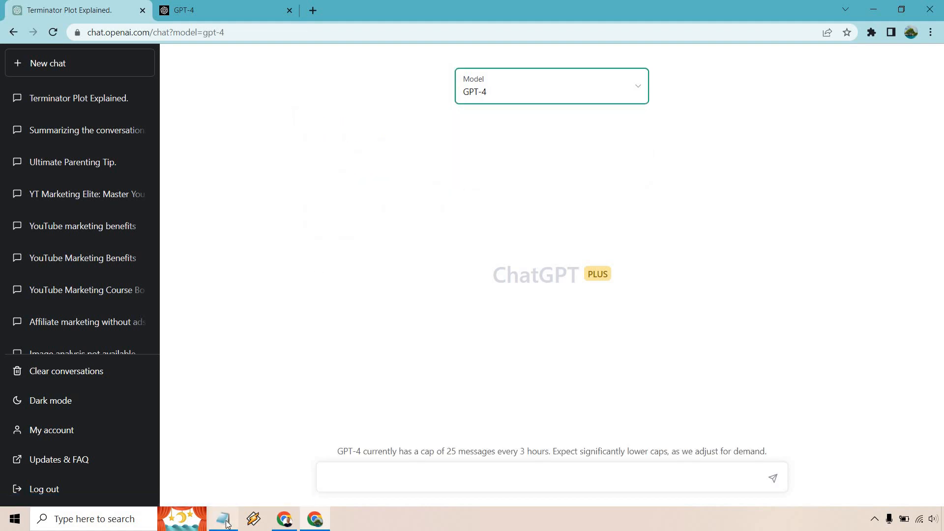
left_click(223, 519)
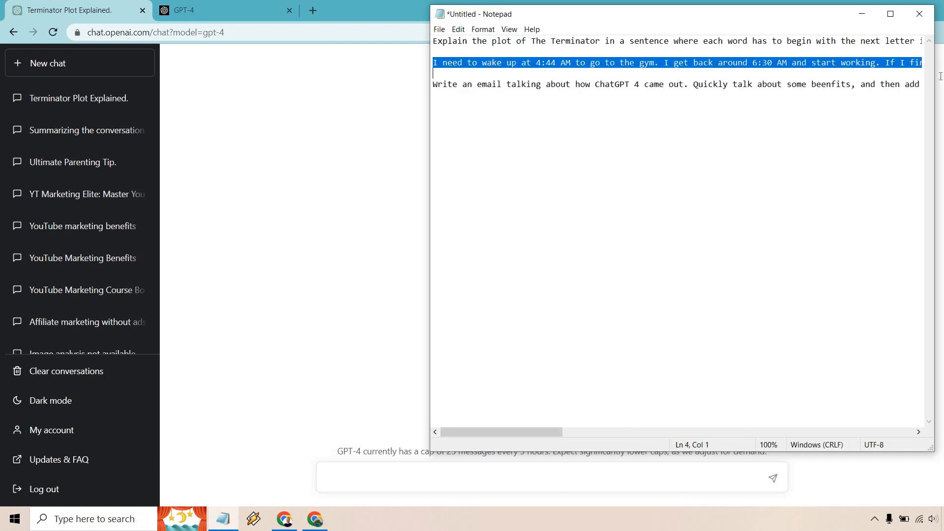
scroll("right", 3)
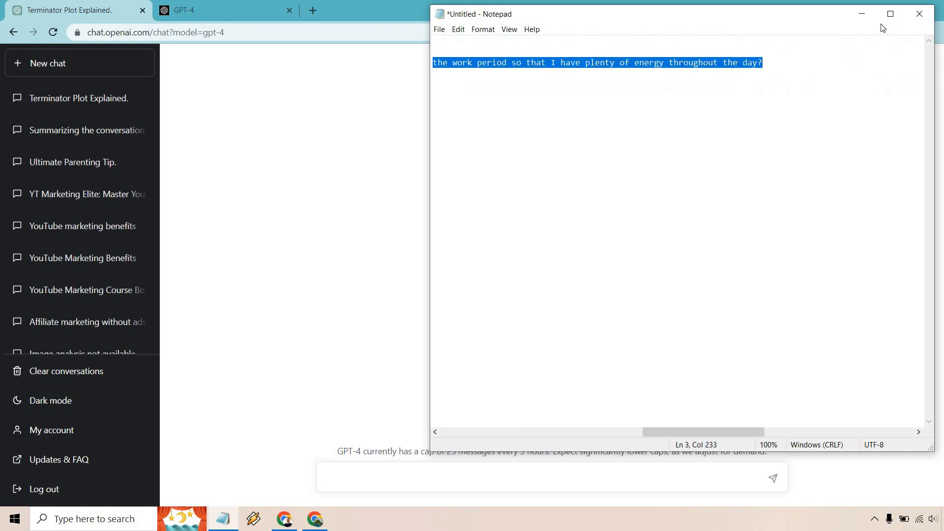
left_click(920, 14)
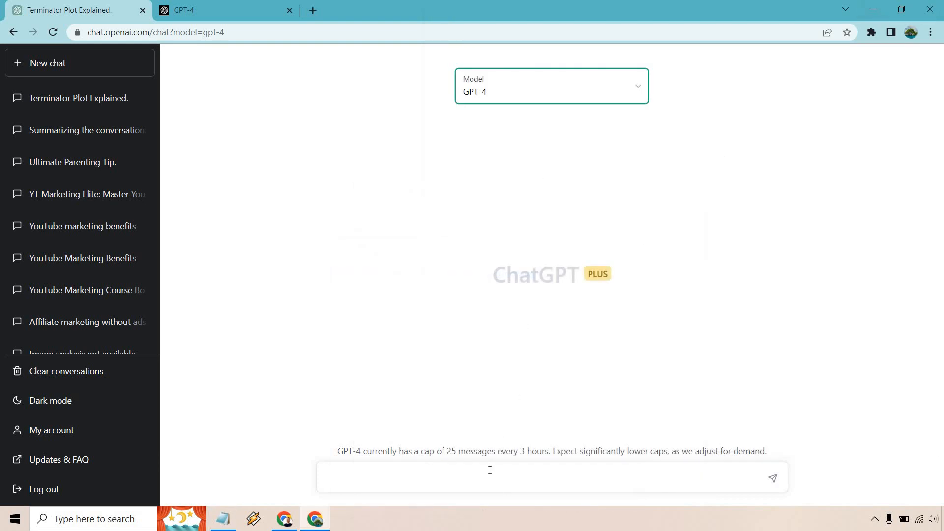
- Send GPT-4 the question about breaks in a 6:30 AM–4:30 PM workday after the gym
type("I need to wake up at 4:44 AM to go to the gym. I get back around 6:30 AM and start working. If I finish work at 4:30 PM, how many small breaks can I take throughout the work period so that I have plenty of energy throughout the day?")
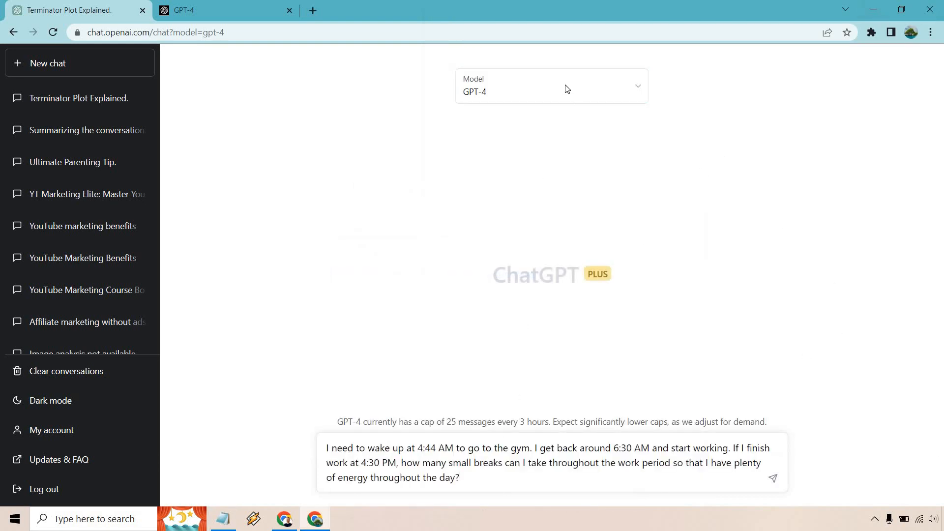
mouse_move(805, 209)
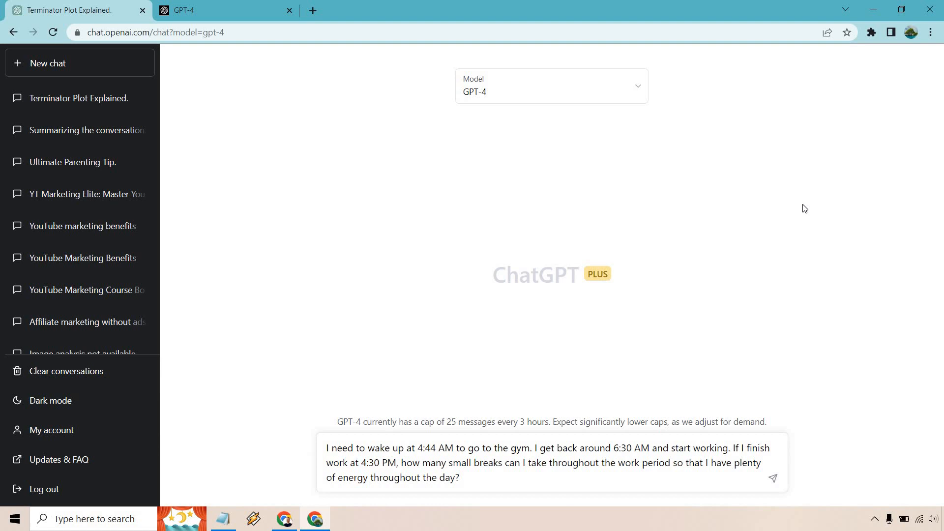
left_click(461, 477)
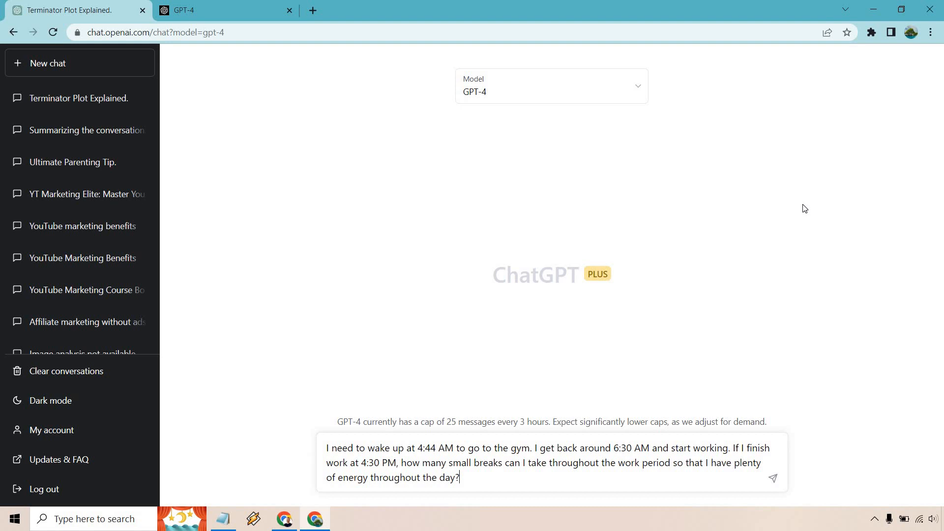
left_click(772, 478)
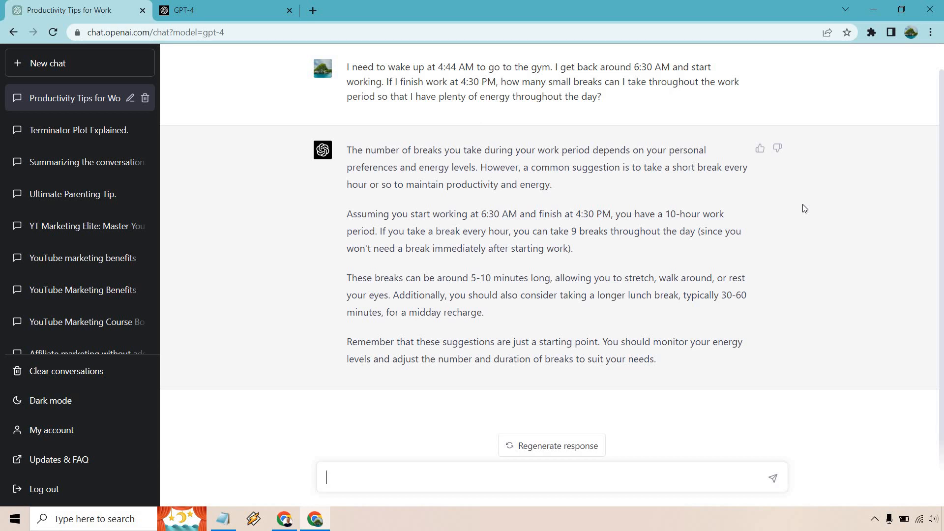
- Let GPT-4 finish its hourly-breaks answer, then focus the message box
left_click(551, 477)
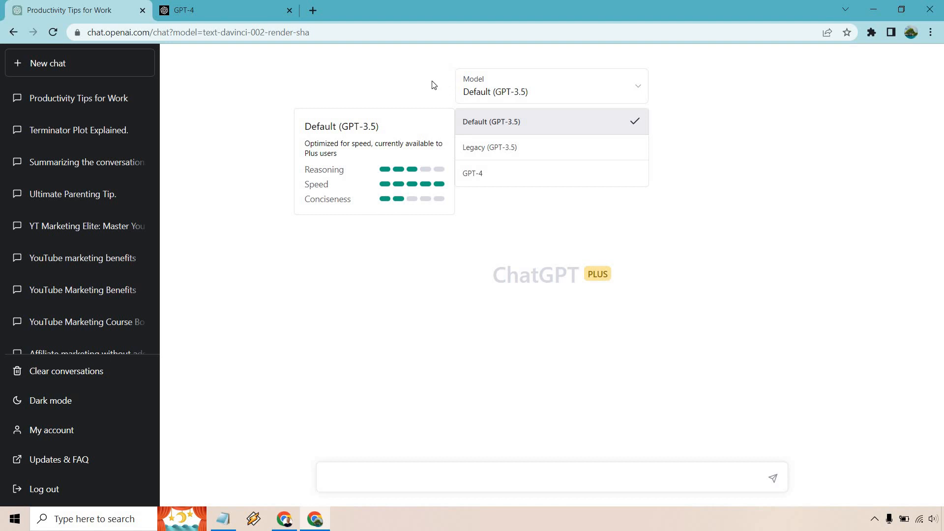
- Enter the ChatGPT 4 launch email prompt, fix 'beenfits' to 'benefits', and send it
type("Write an email talking about how ChatGPT 4 came out. Quickly talk about some beenfits, and then add a call to action at the end.")
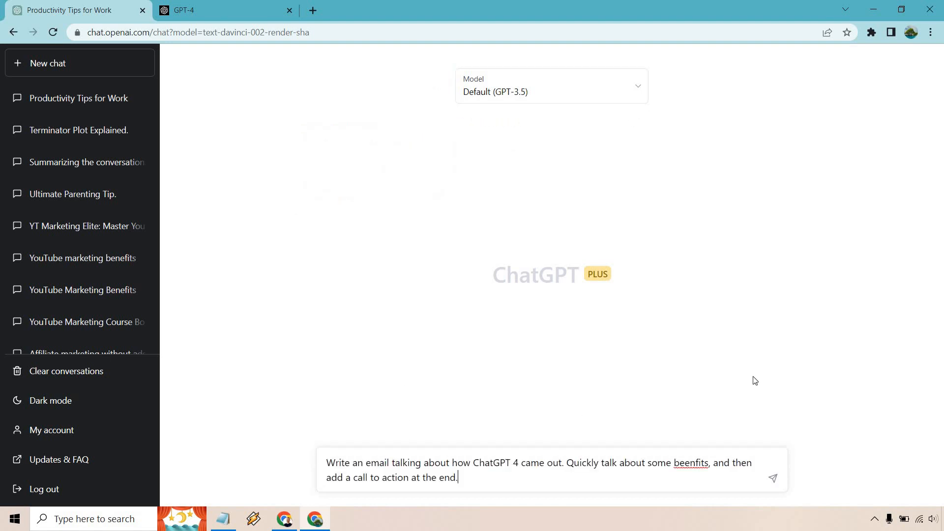
right_click(690, 462)
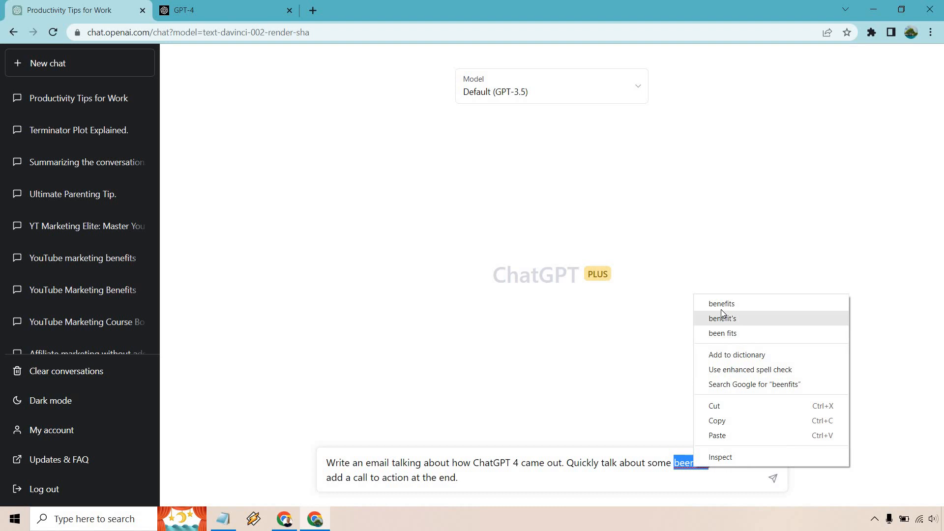
left_click(721, 303)
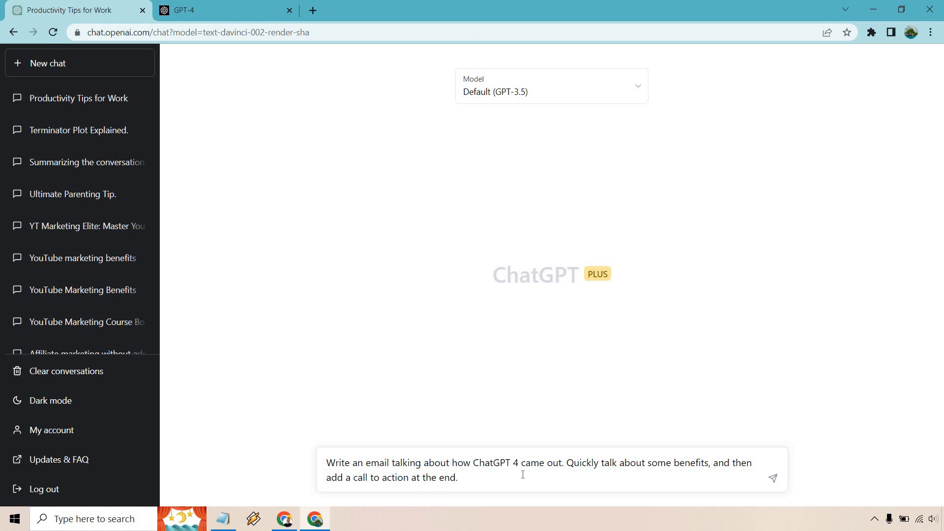
left_click(772, 479)
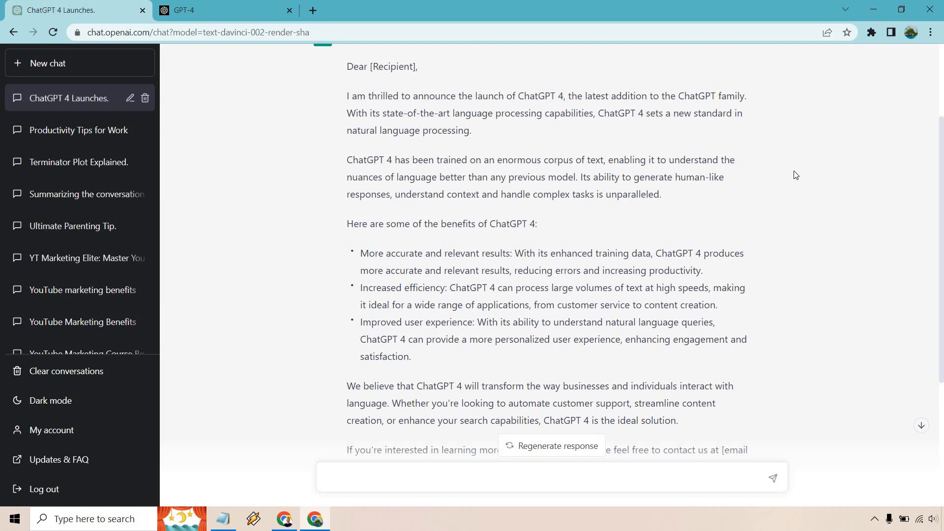
- Scroll through GPT-3.5's ChatGPT 4 launch email reply
scroll("down", 3)
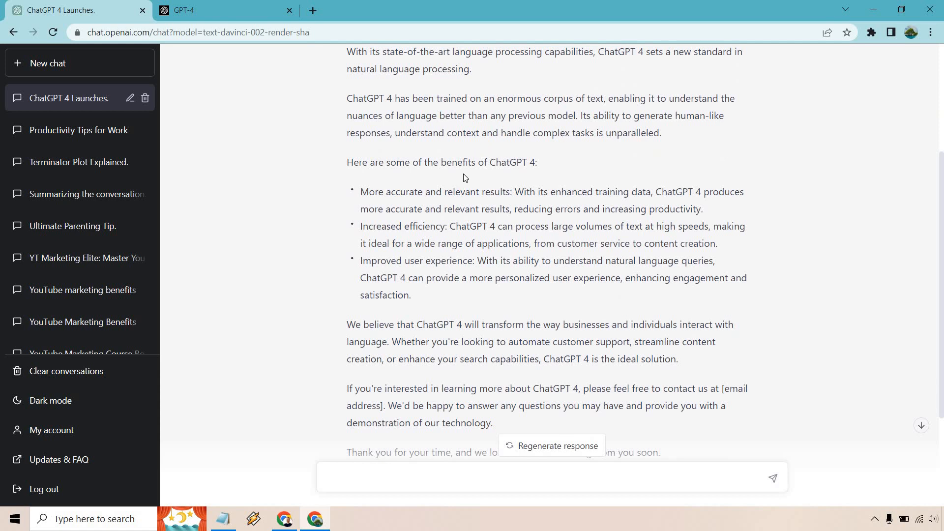
left_click(542, 478)
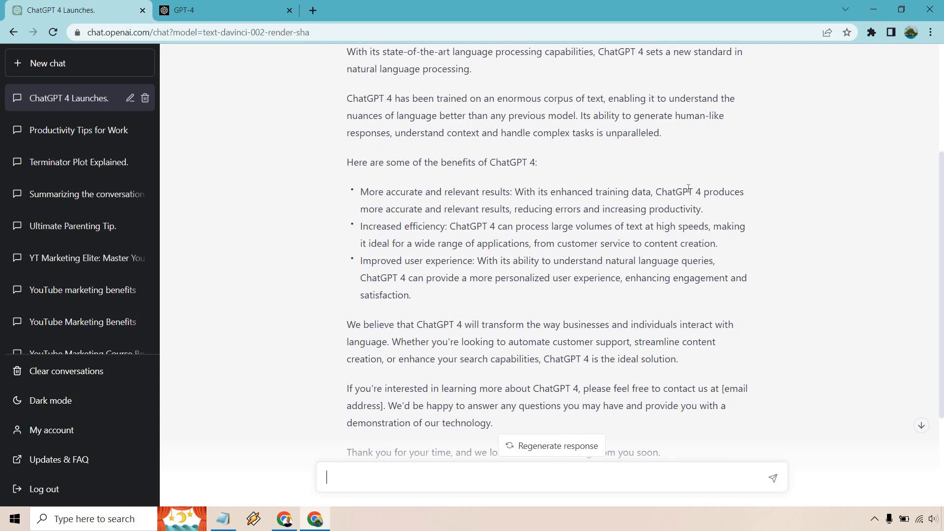
scroll("down", 3)
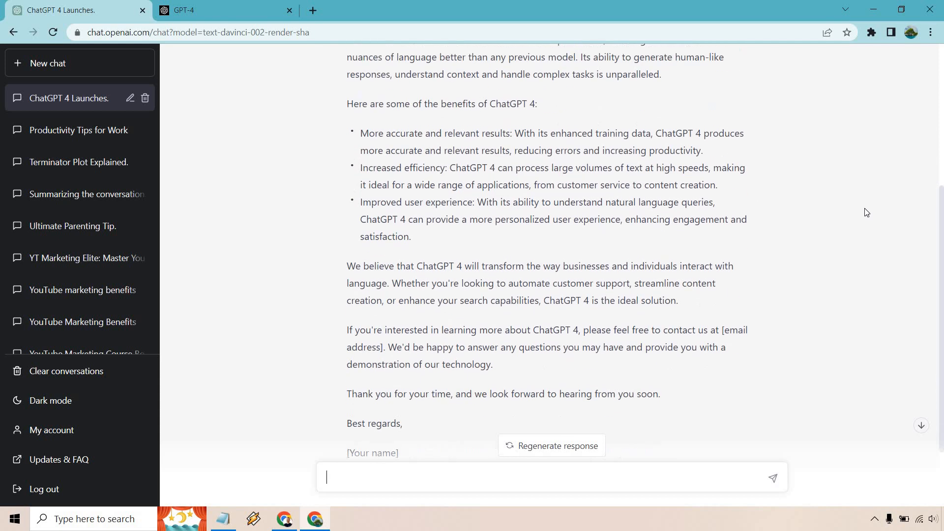
scroll("down", 3)
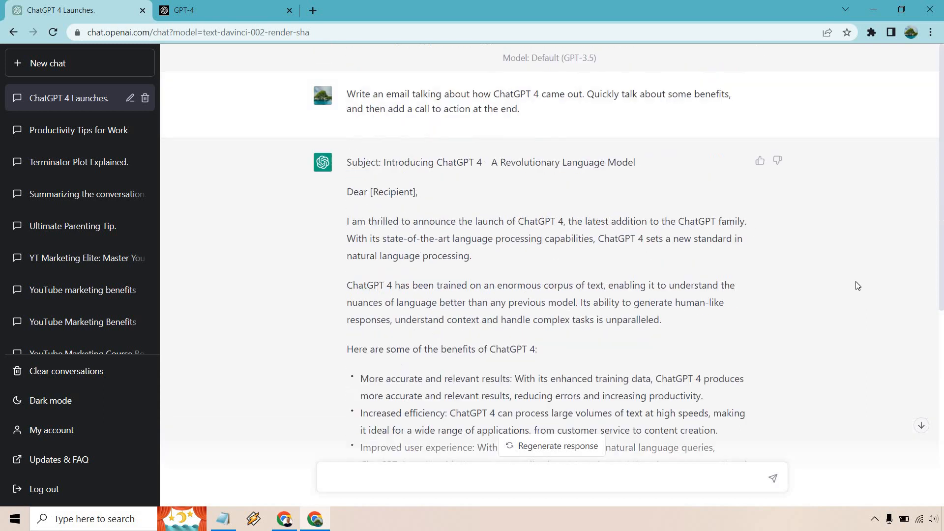
left_click_drag(413, 110, 520, 109)
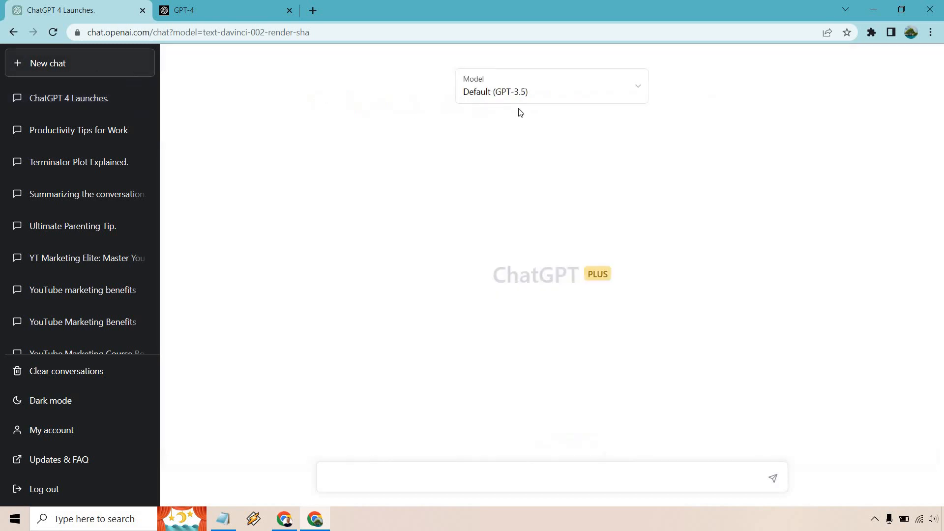
- Switch the new chat to GPT-4 and send the same launch email prompt
left_click(551, 85)
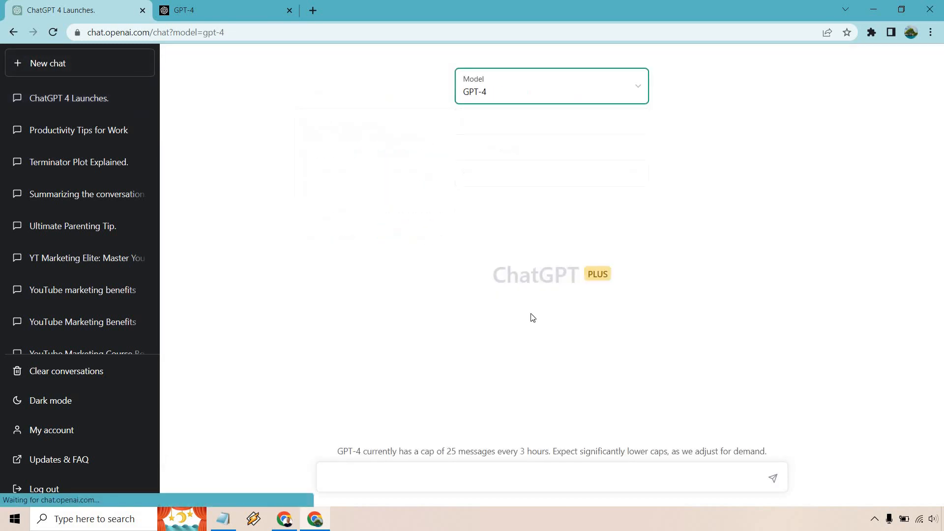
type("Write an email talking about how ChatGPT 4 came out. Quickly talk about some benefits, and then add a call to action at the end.")
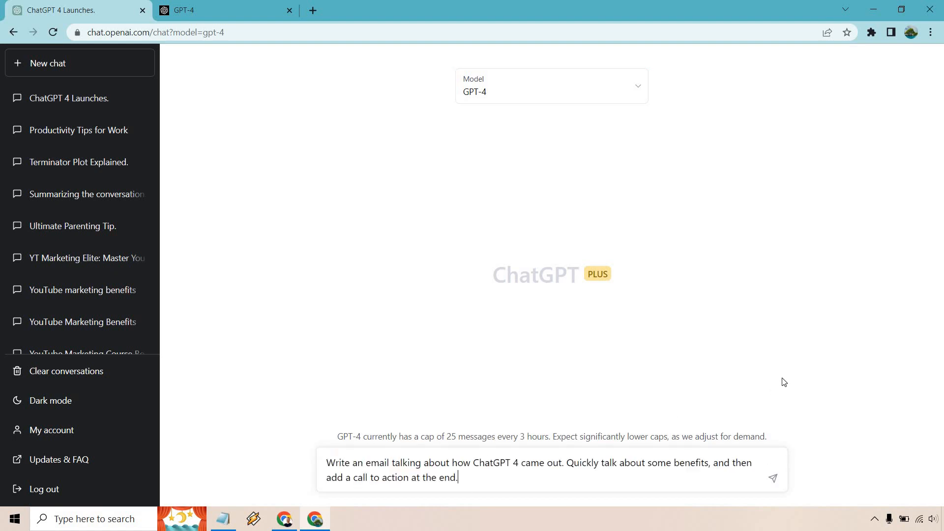
left_click(772, 479)
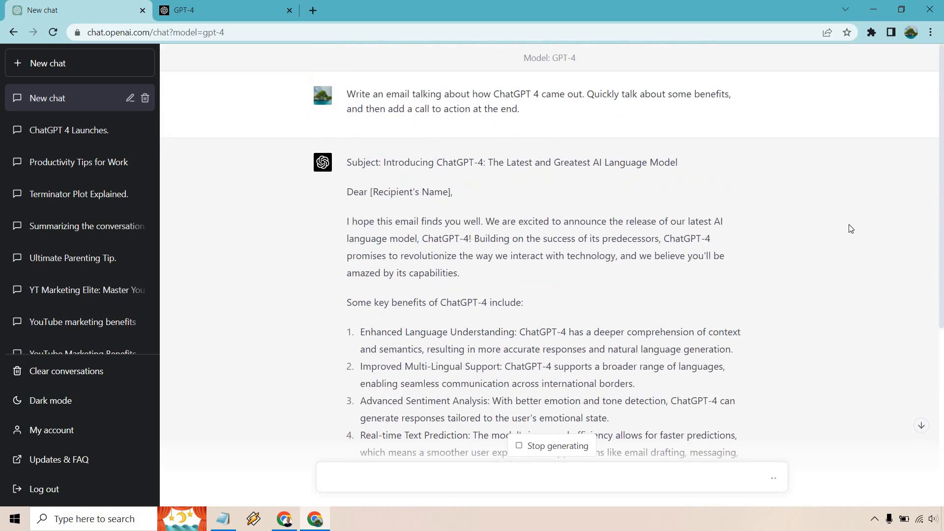
- Scroll through GPT-4's launch email reply in the 'ChatGPT-4 Webinar' chat
scroll("down", 3)
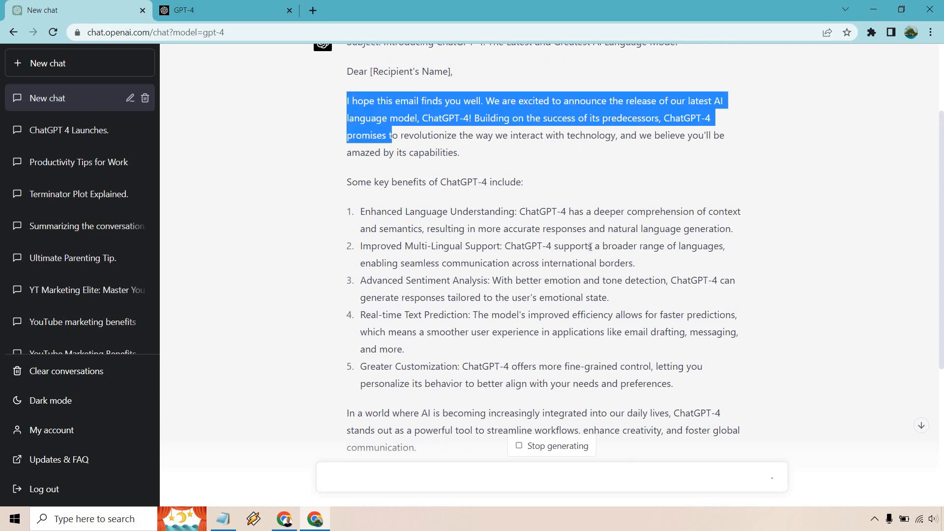
scroll("down", 3)
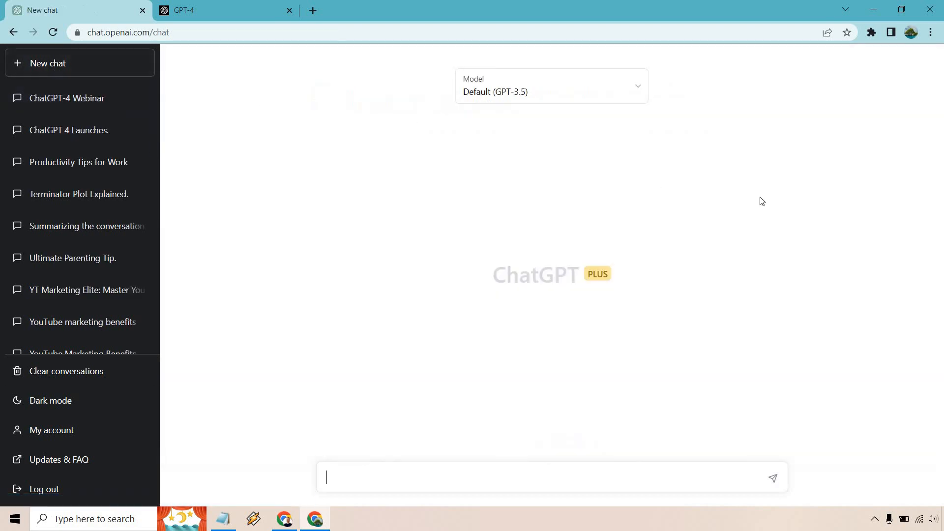
- Show the model list and view the Legacy GPT-3.5 and GPT-4 ratings
left_click(550, 85)
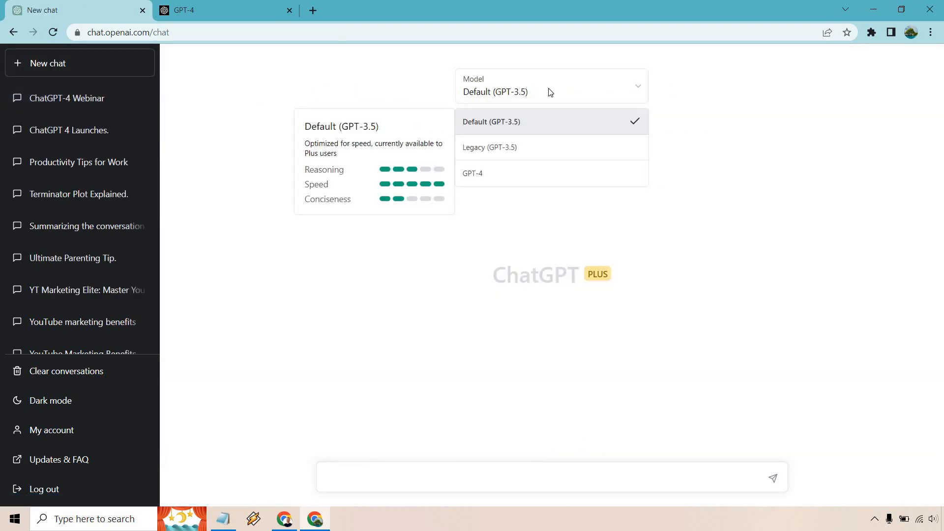
mouse_move(516, 147)
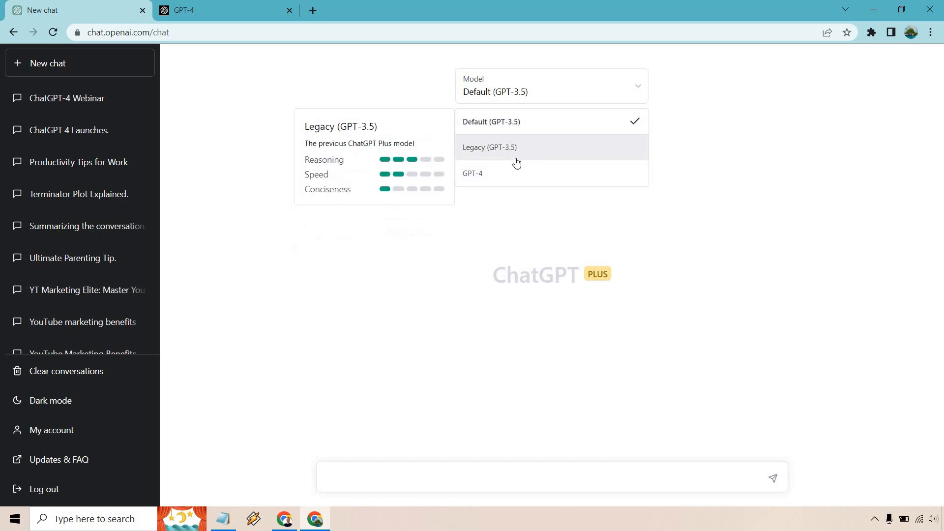
mouse_move(516, 178)
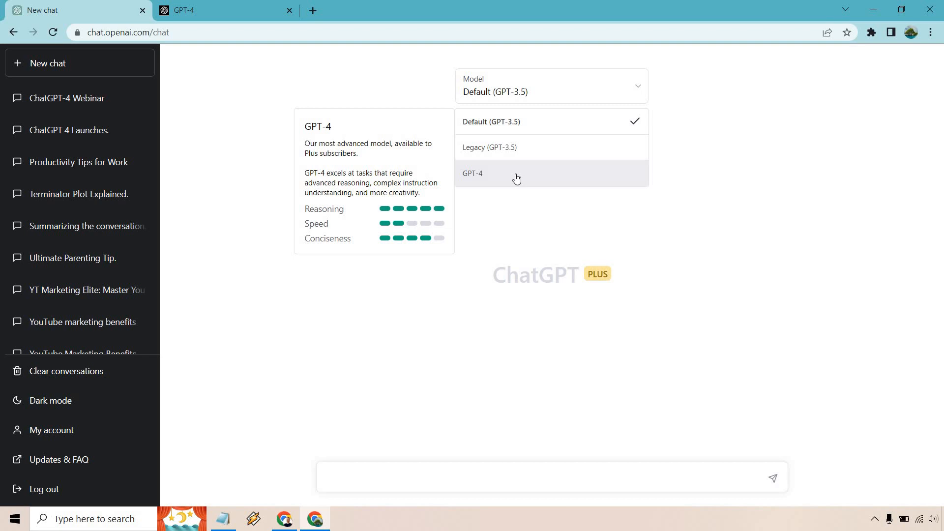
mouse_move(525, 174)
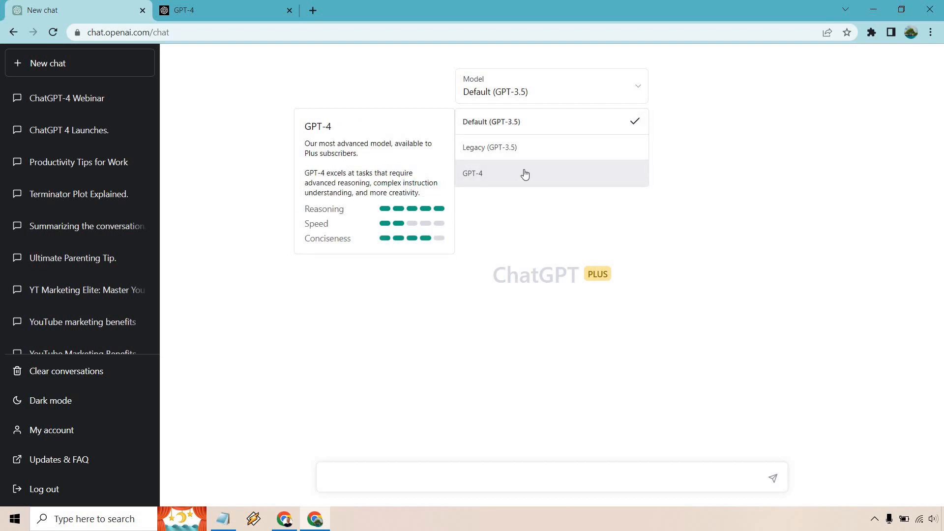